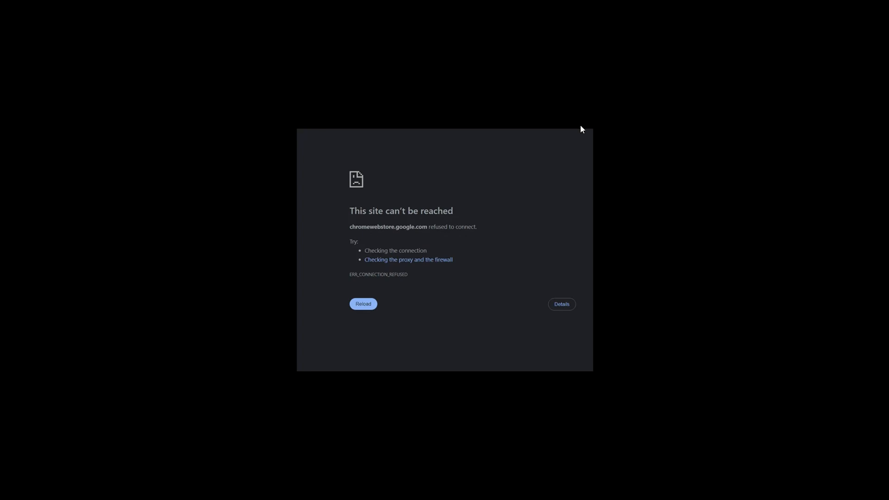
mouse_move(308, 187)
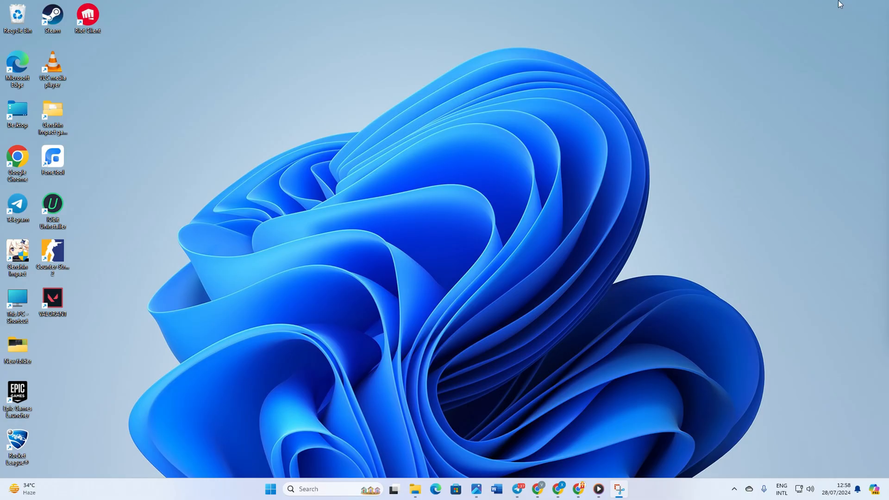
mouse_move(394, 489)
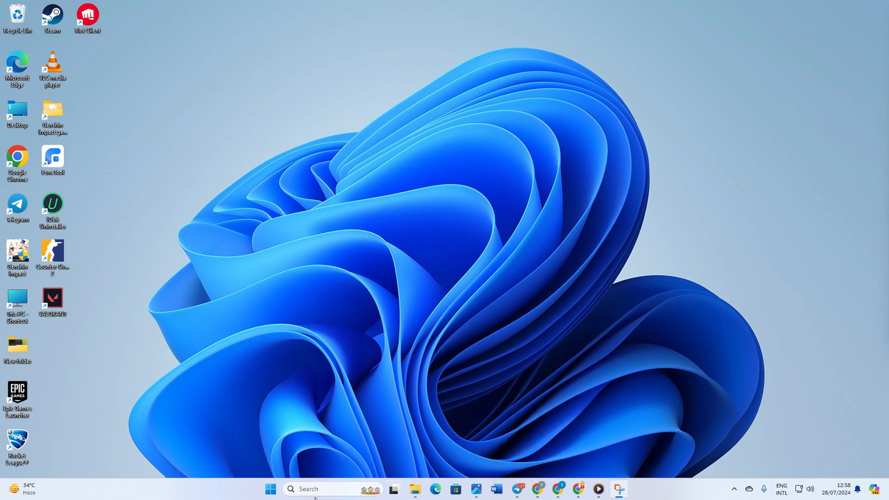
mouse_move(509, 214)
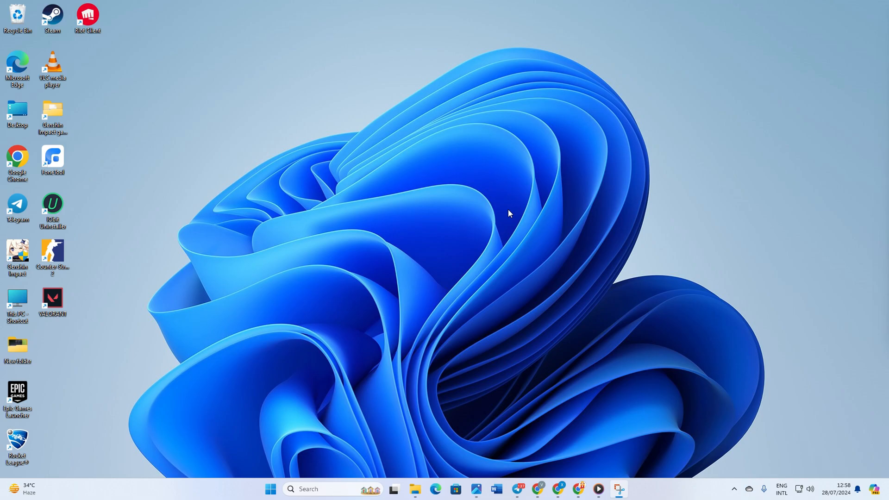
mouse_move(369, 38)
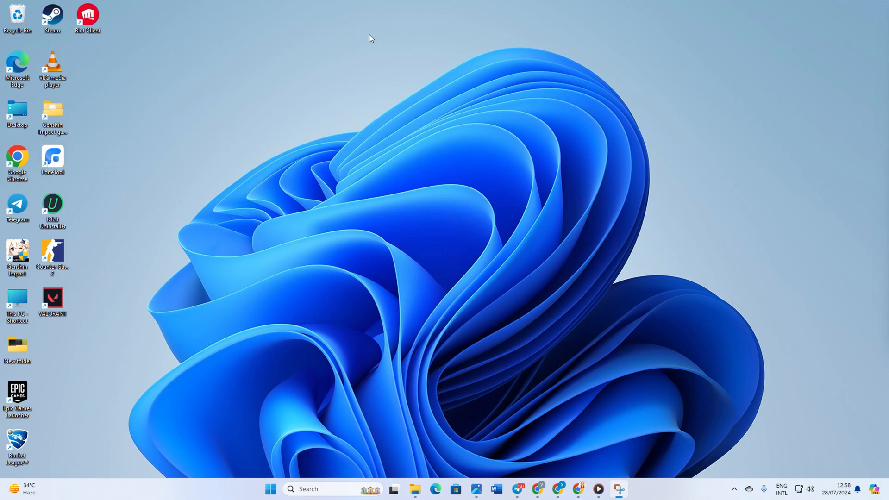
mouse_move(396, 21)
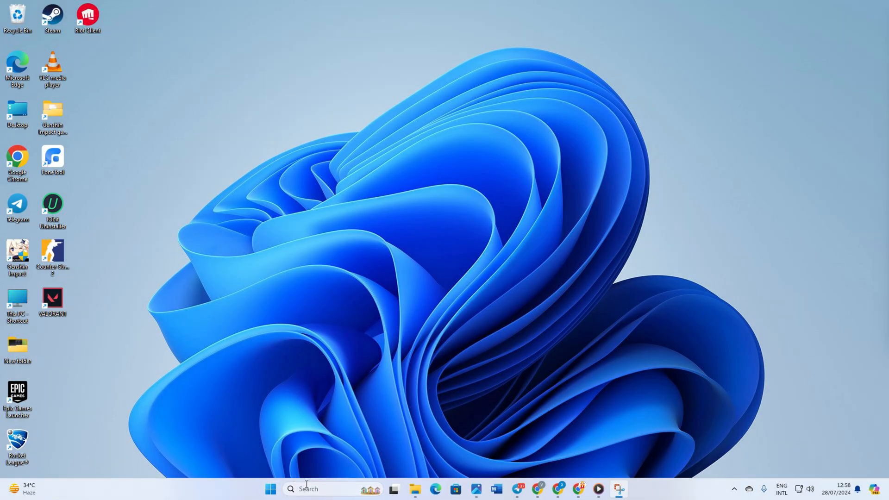
Run the network reset commands in an administrator Command Prompt, then close it
text(cmd)
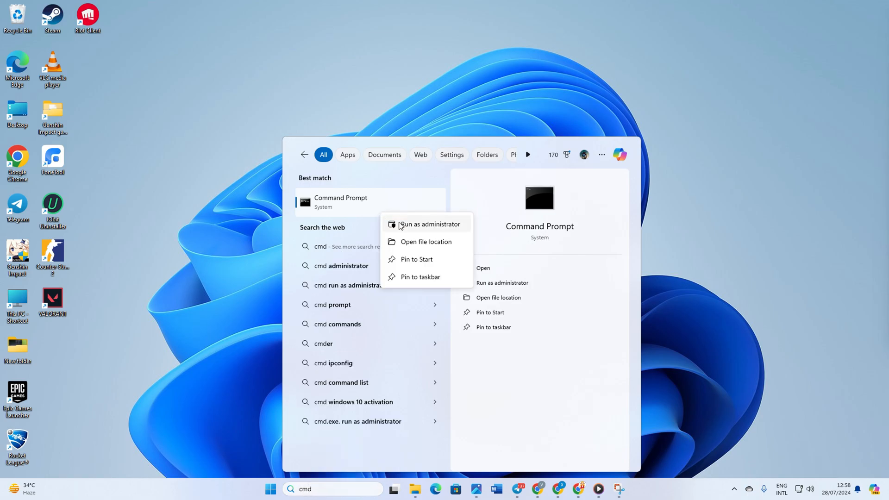
click(430, 224)
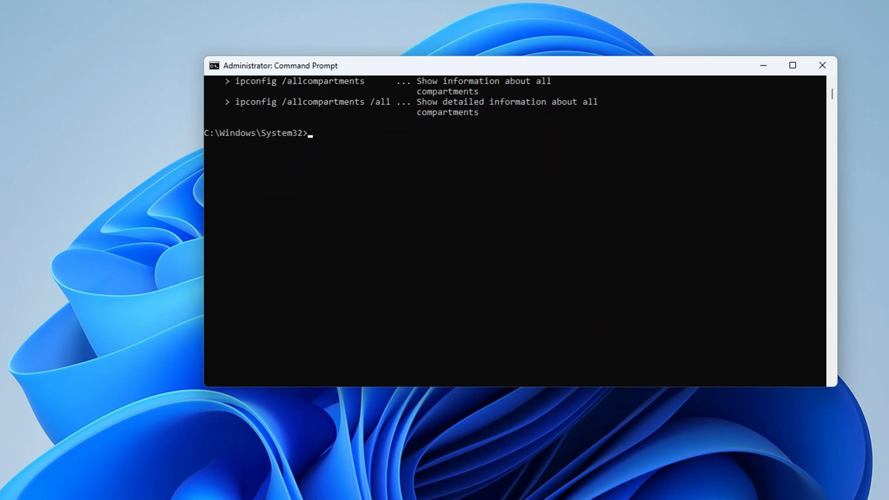
scroll(up, 3)
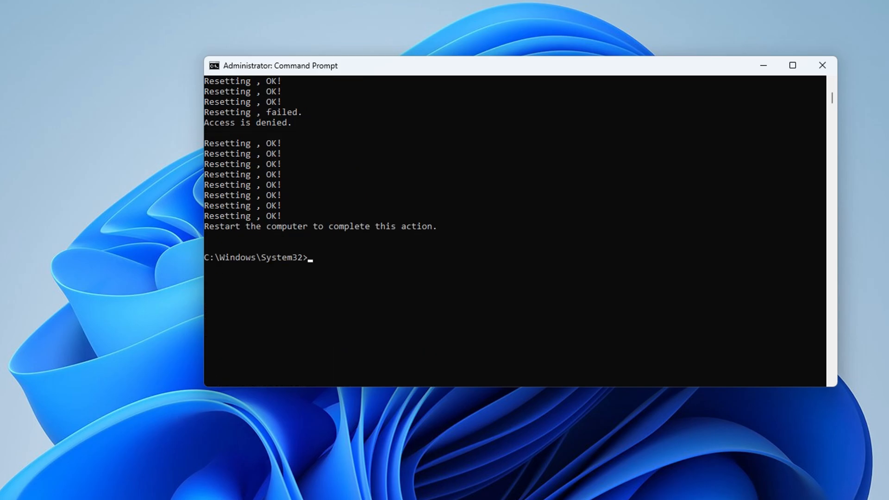
click(270, 489)
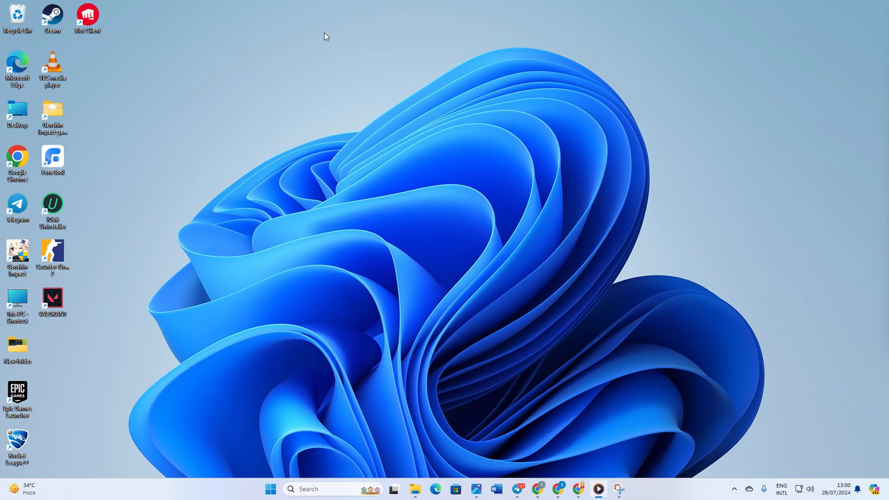
mouse_move(311, 486)
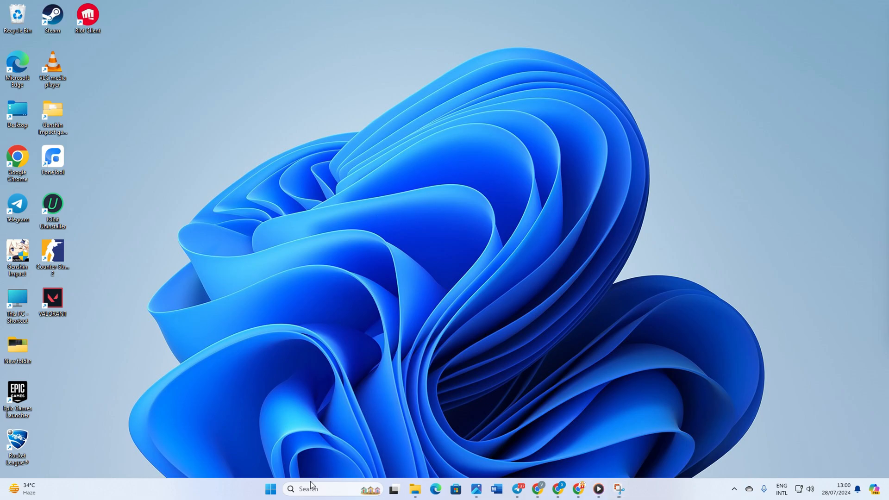
Ping 1.1.1.1 and 8.8.8.8 from a new Command Prompt window
click(629, 489)
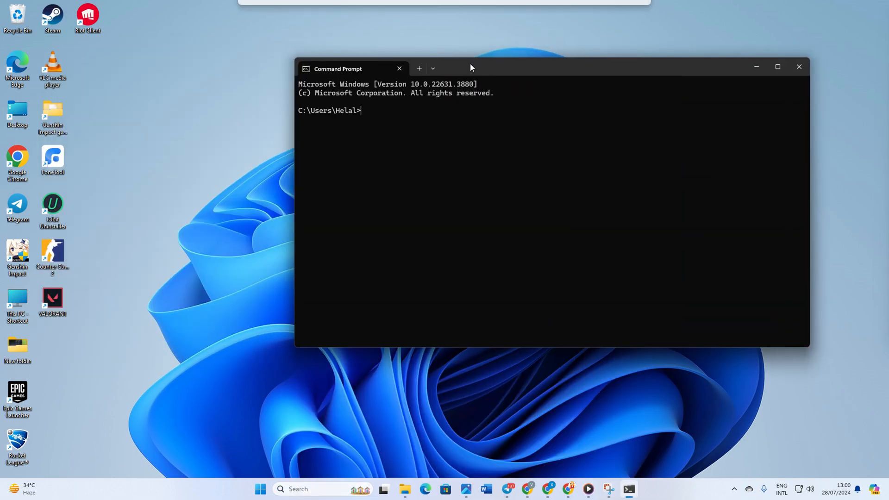
text(ping 1.1.1.1)
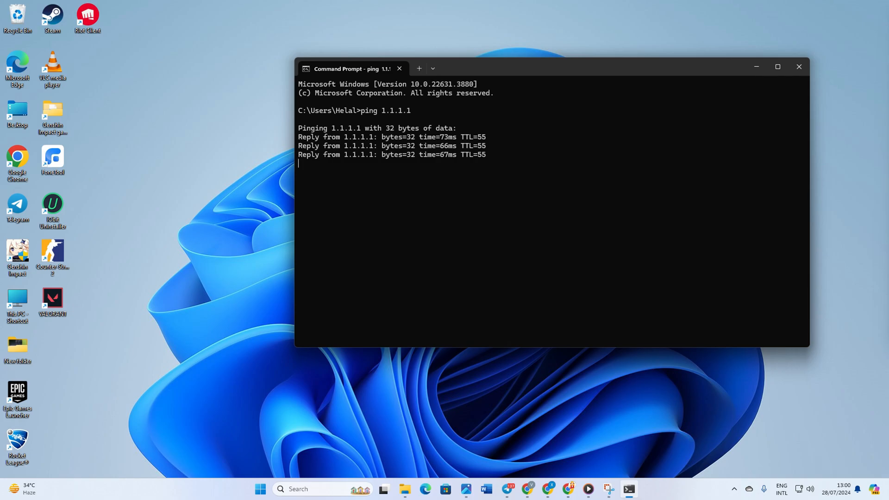
text(ping 8.8.8.8)
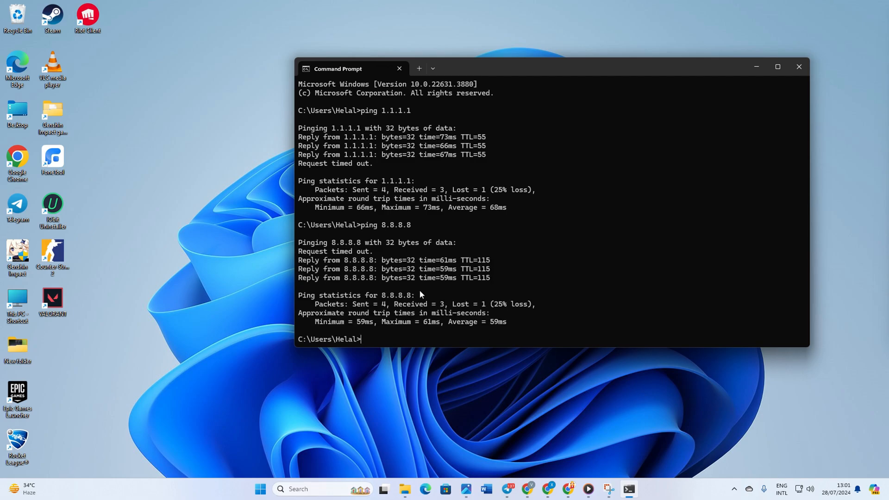
Open the Ethernet DNS server assignment editor in Windows Settings
click(260, 489)
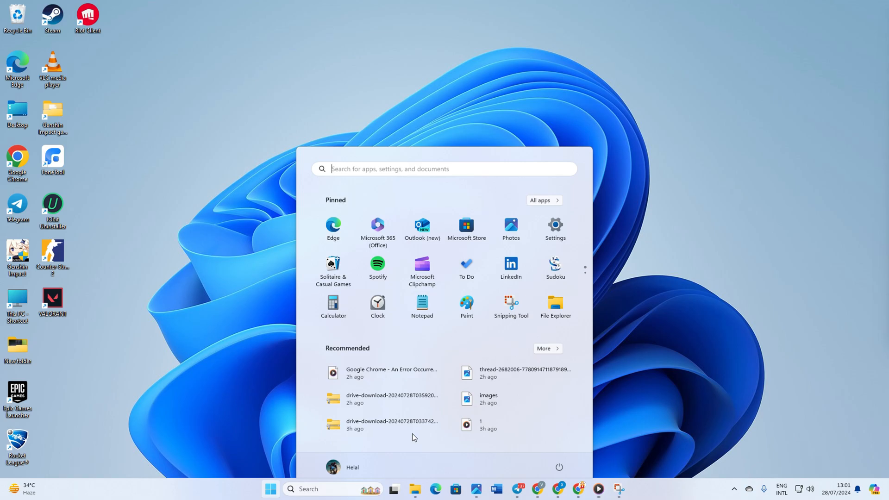
click(555, 230)
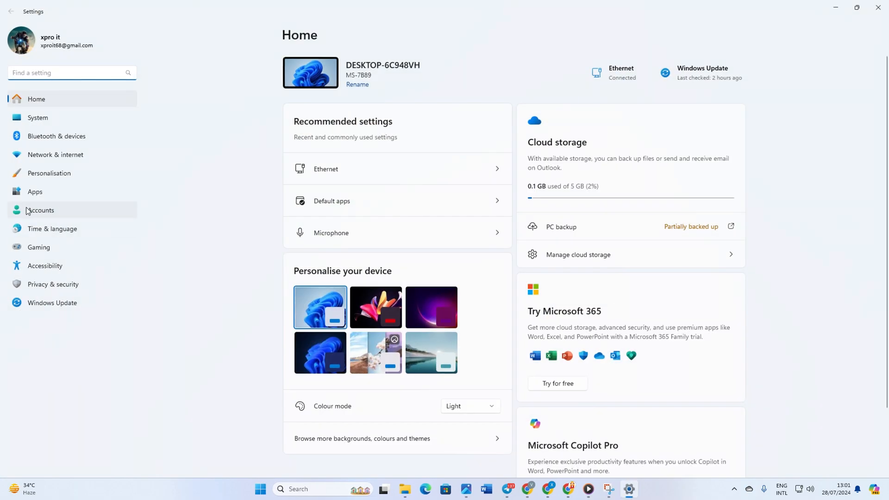
click(56, 154)
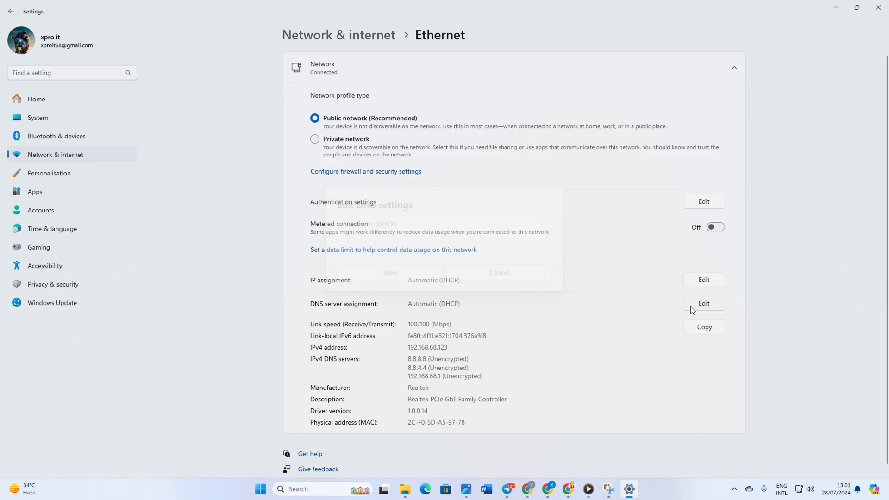
click(703, 304)
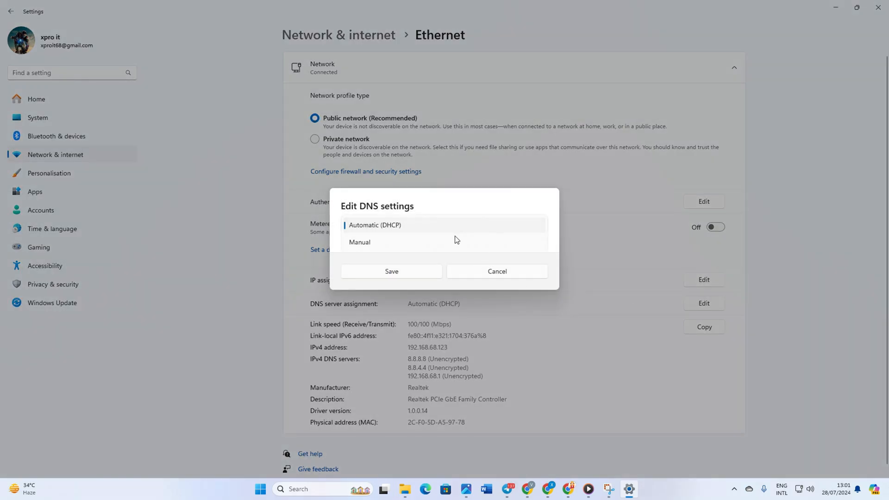
Switch DNS assignment to Manual with IPv4 on, trying 1.1.1.1 first
click(359, 242)
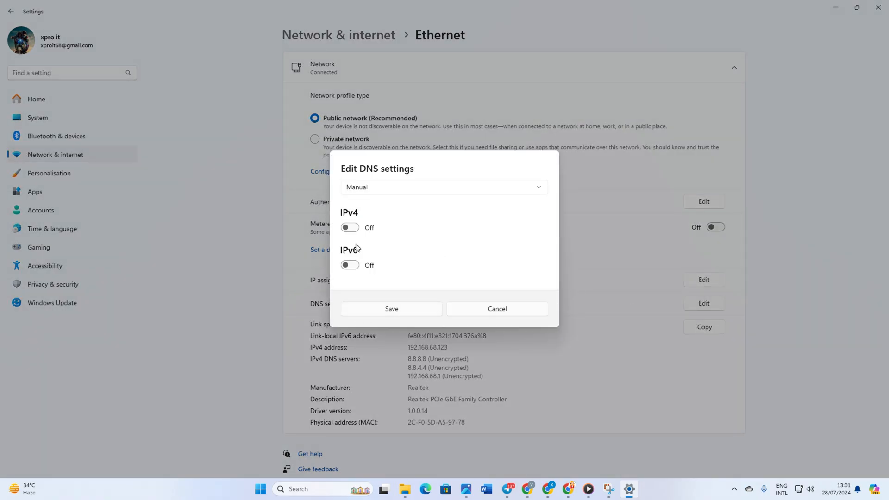
click(349, 227)
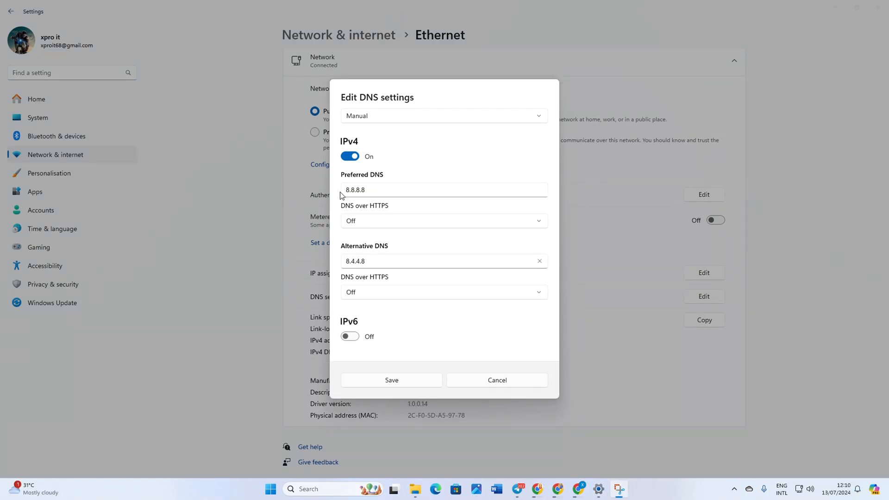
click(443, 190)
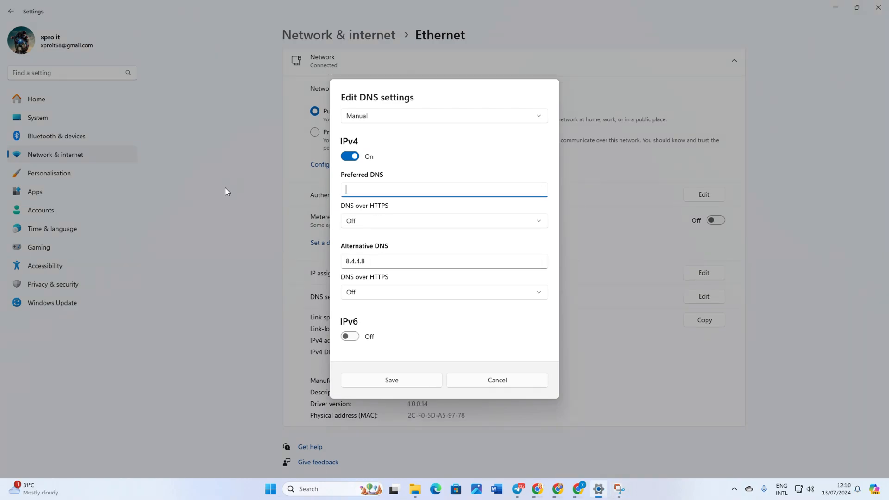
text(1.1.1.1)
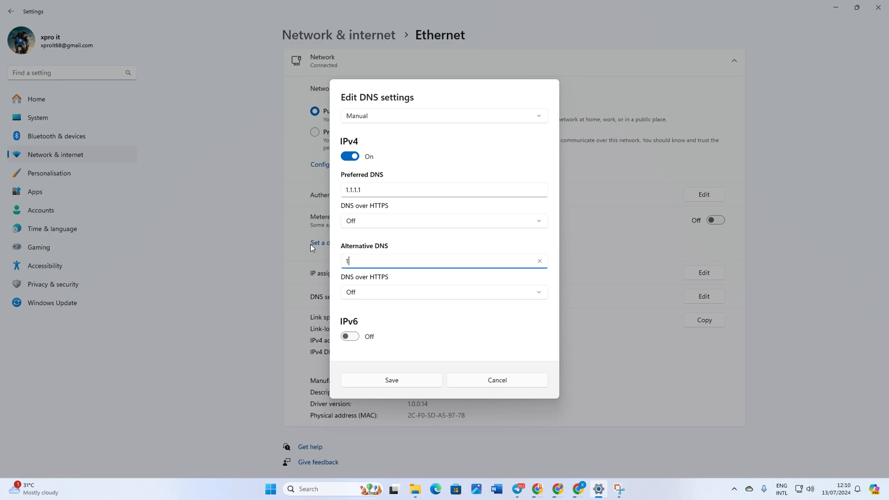
text(.0.0.1)
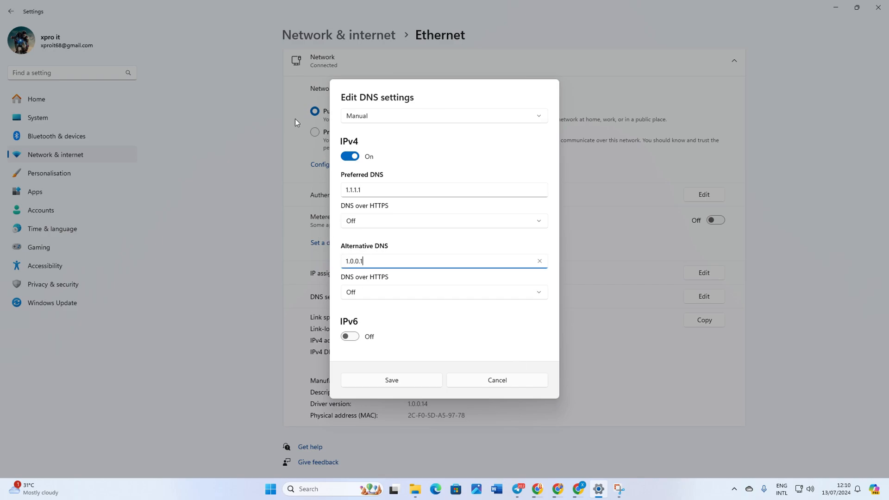
Set the preferred DNS to 8.8.8.8 and alternative to 8.8.4.4
click(442, 189)
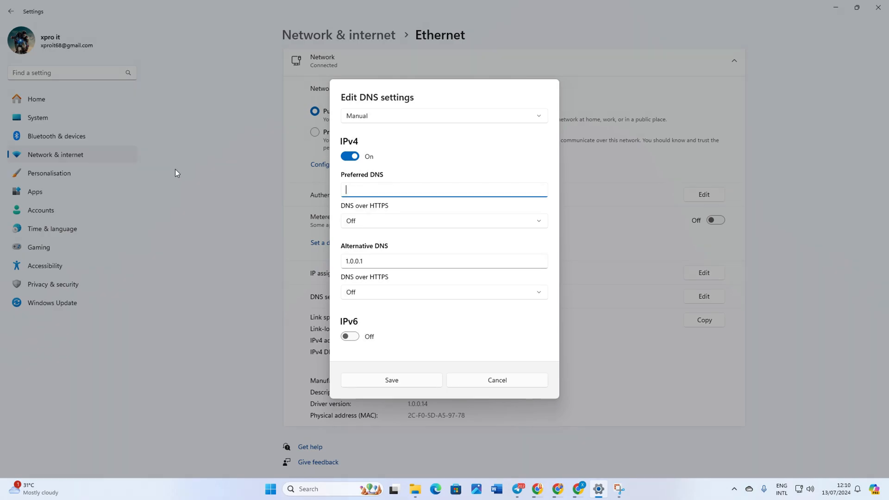
text(8.8.8.8)
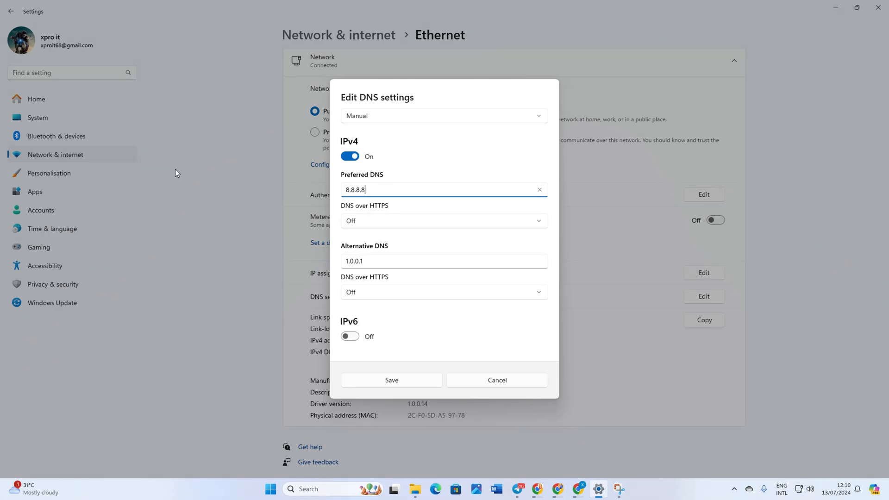
text(8.8.4.4)
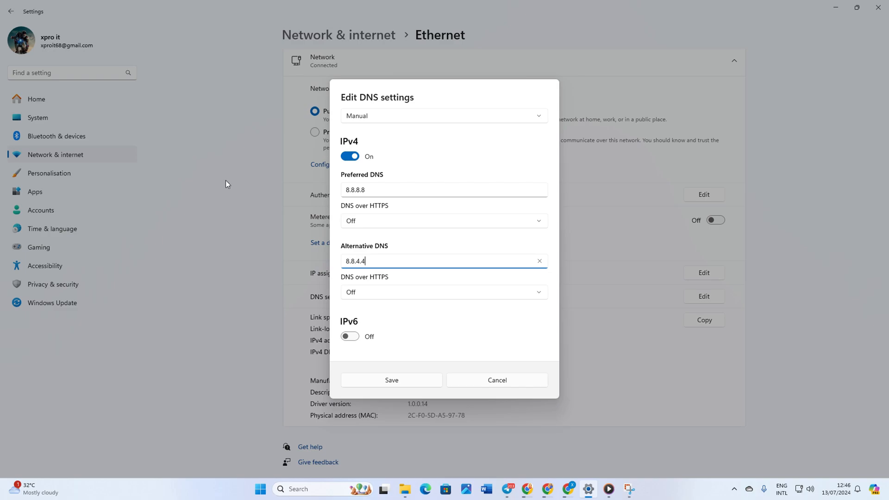
mouse_move(401, 263)
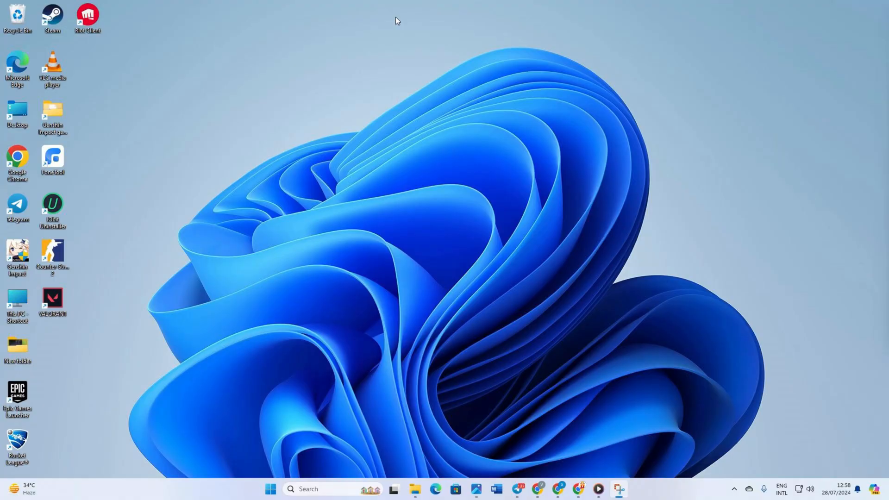
Restore Google Chrome's settings to their original defaults from Reset settings
click(879, 29)
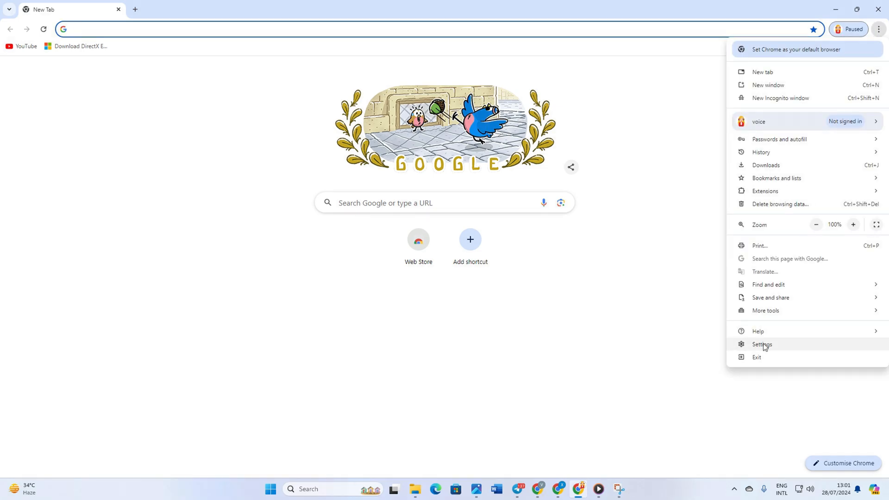
mouse_move(791, 331)
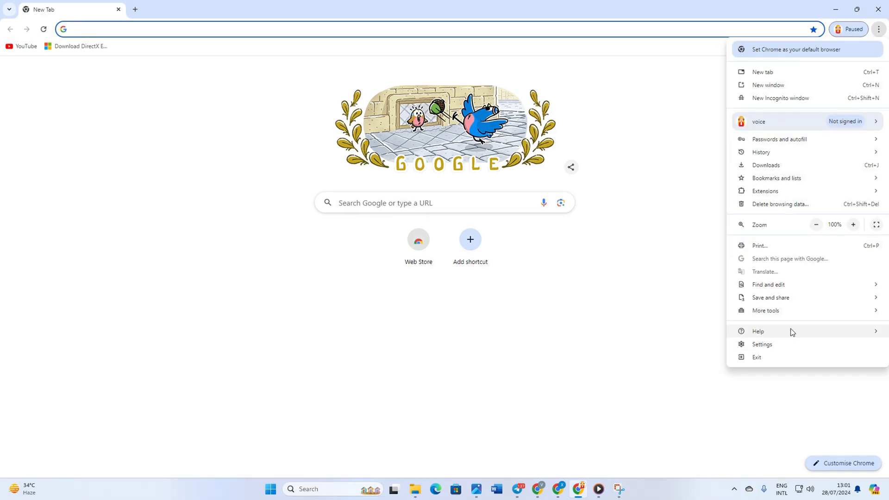
click(762, 344)
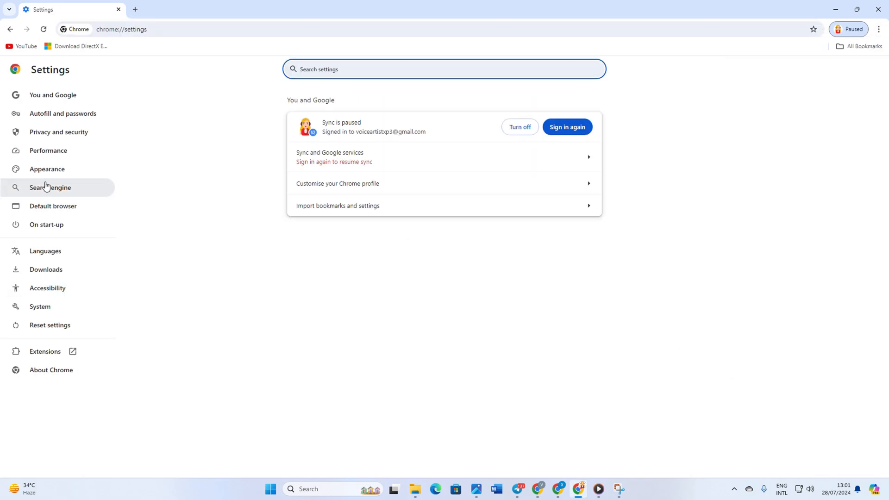
mouse_move(49, 325)
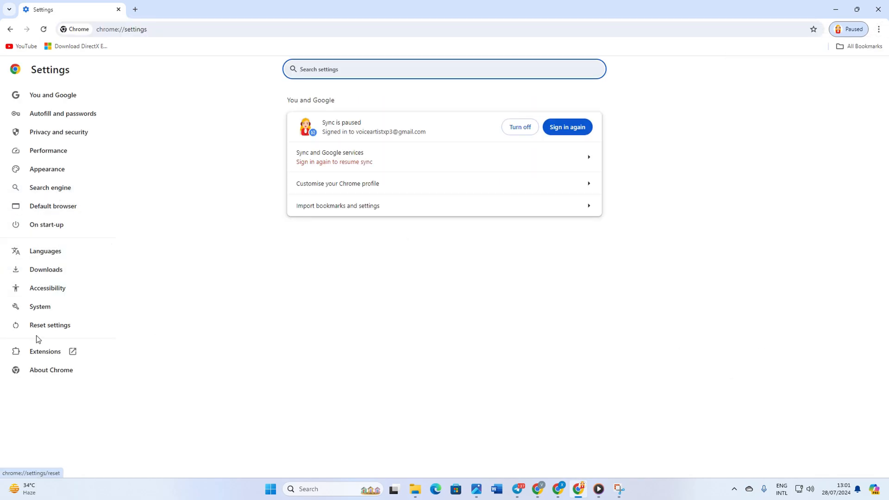
click(50, 325)
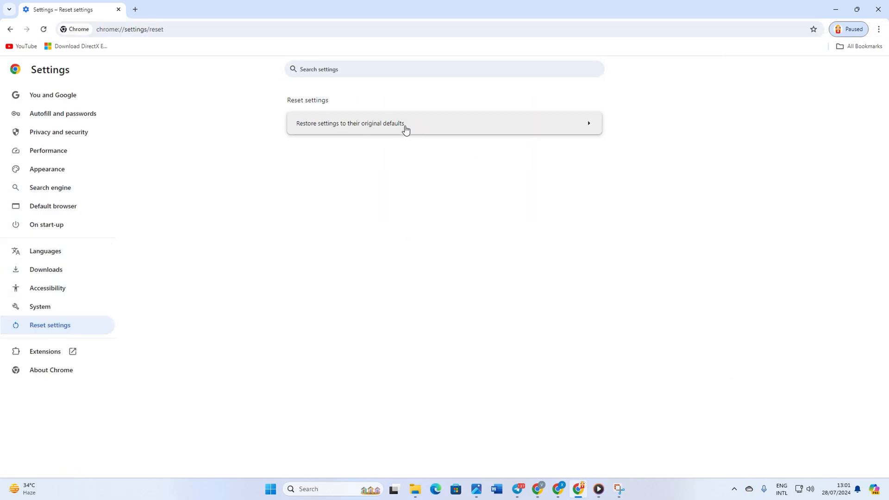
click(350, 124)
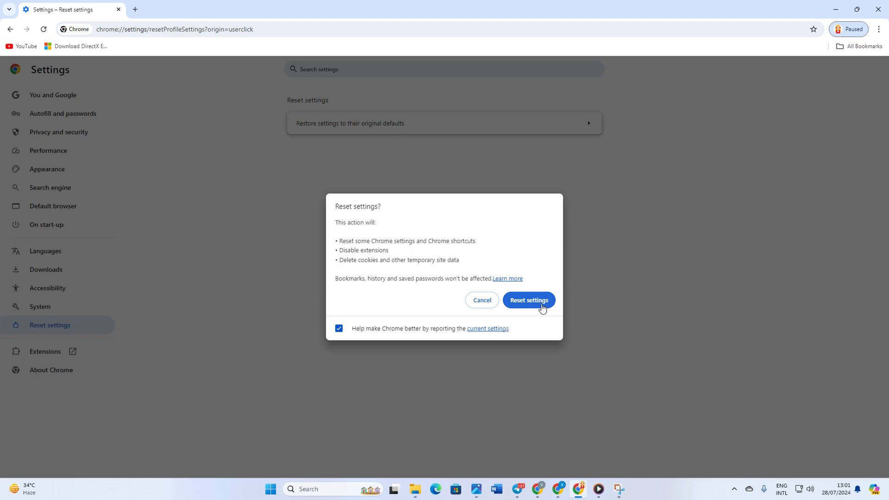
click(527, 300)
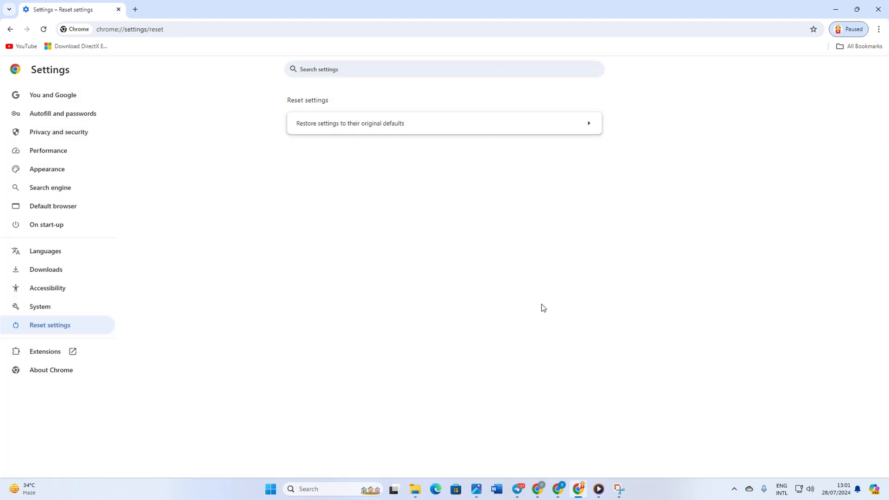
mouse_move(799, 205)
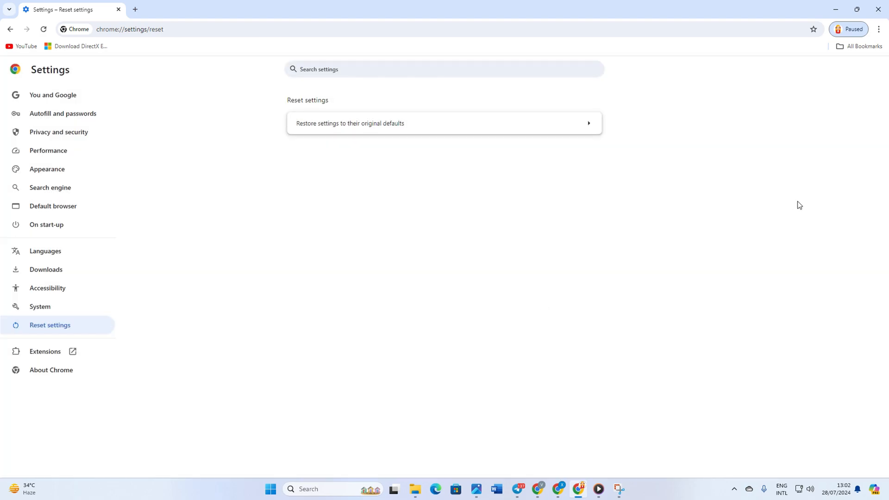